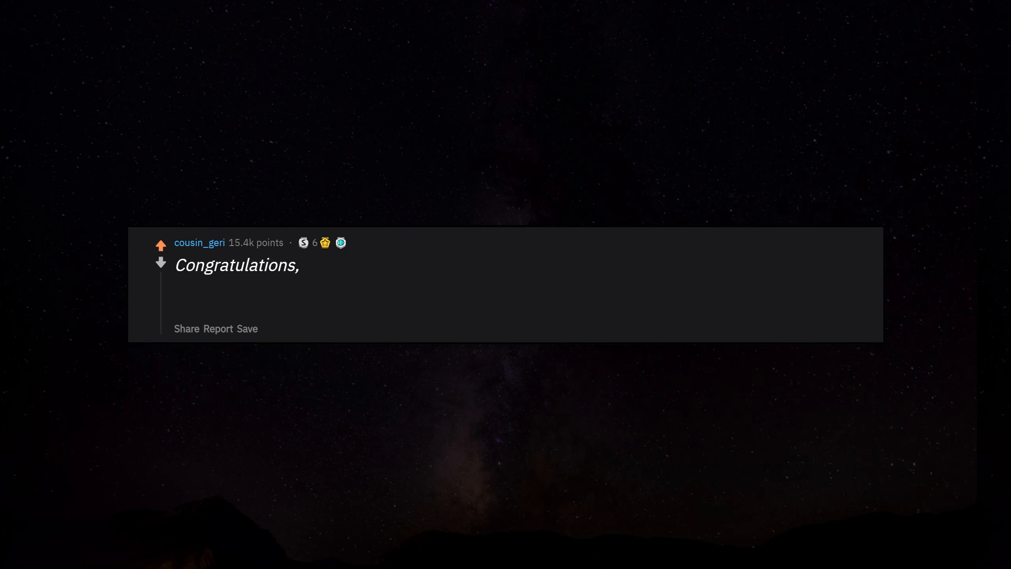
type("penguins.")
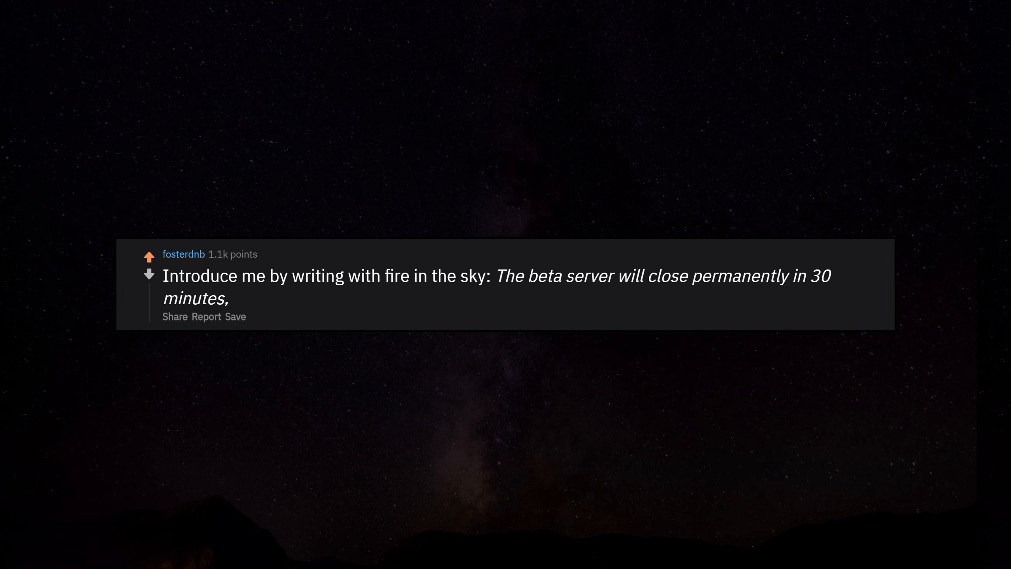
type("thanks for participating.")
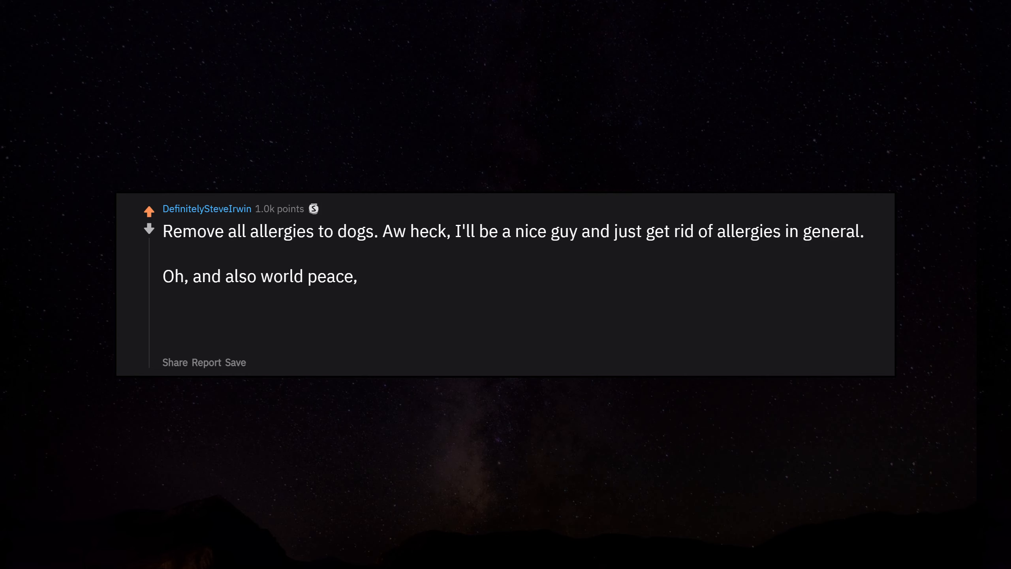
type("or some **** like that.")
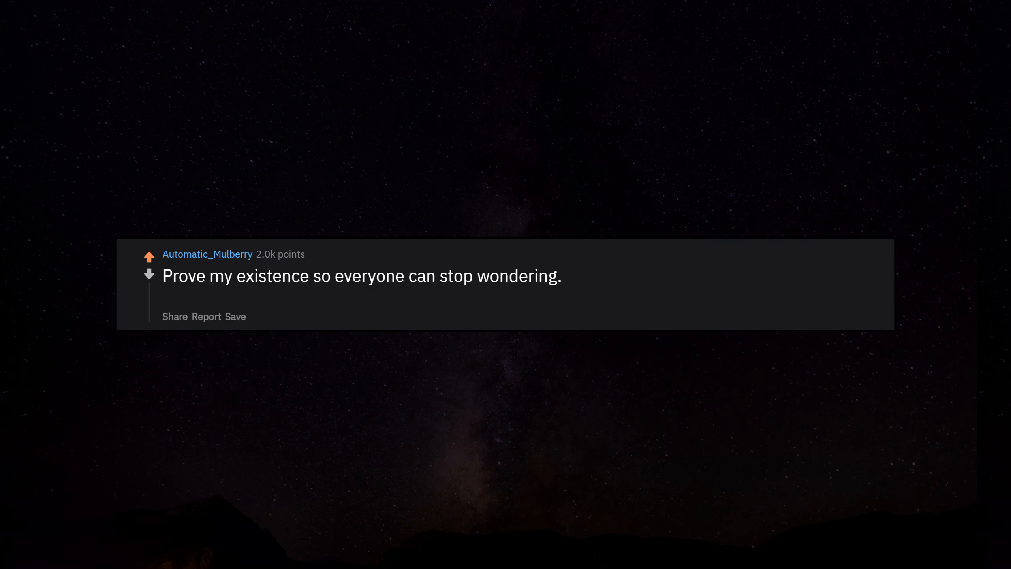
type("Also,")
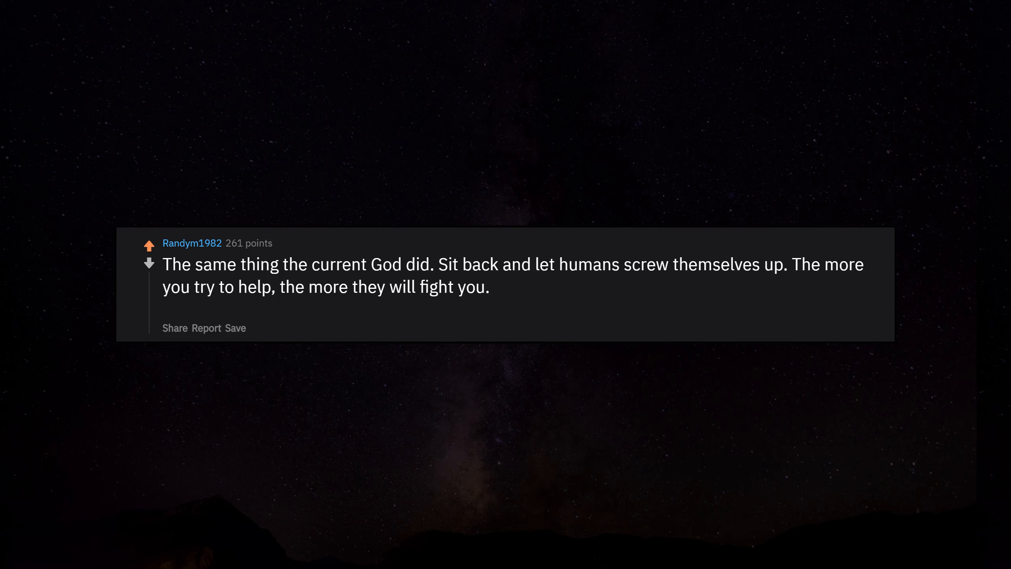
type("But,")
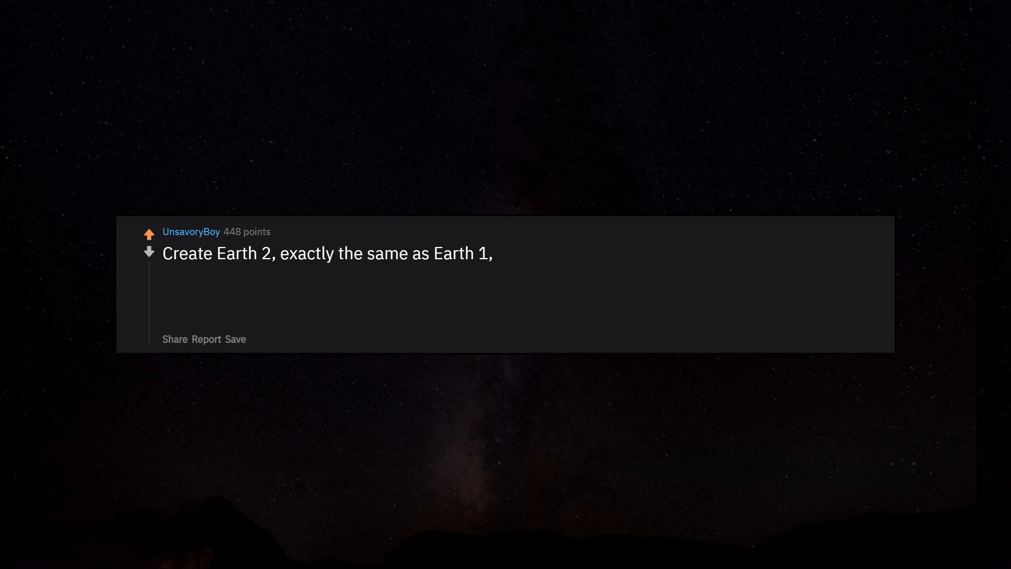
type("but in its natural state.")
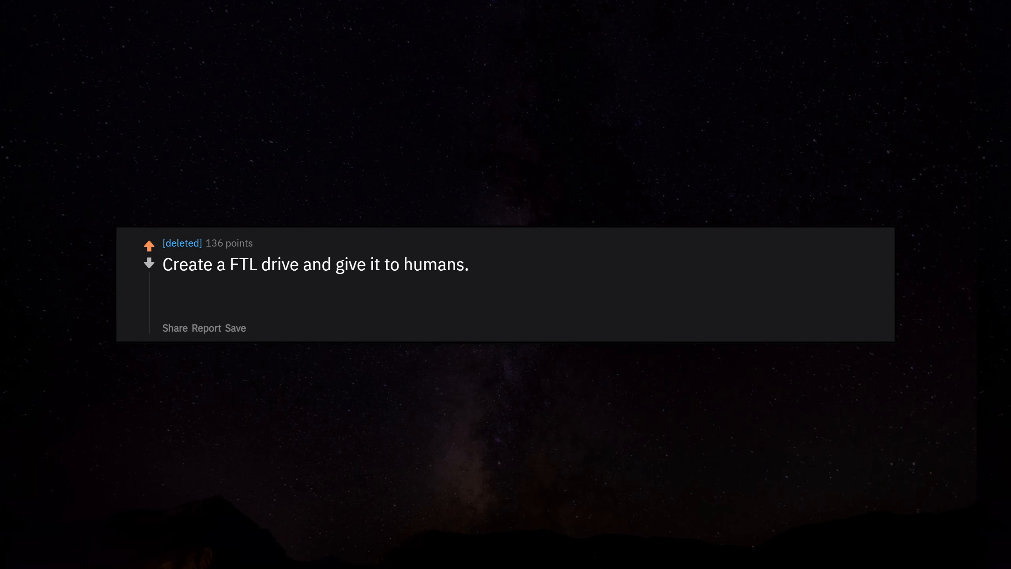
type("Delete all nukes and nuclear waste.")
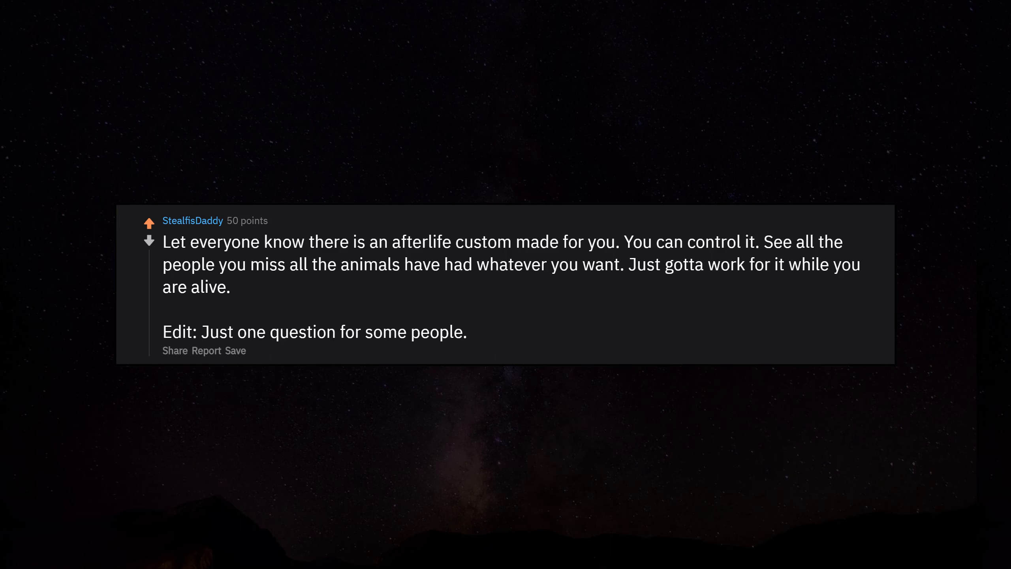
type("What did you not like about the idea to downvote it?")
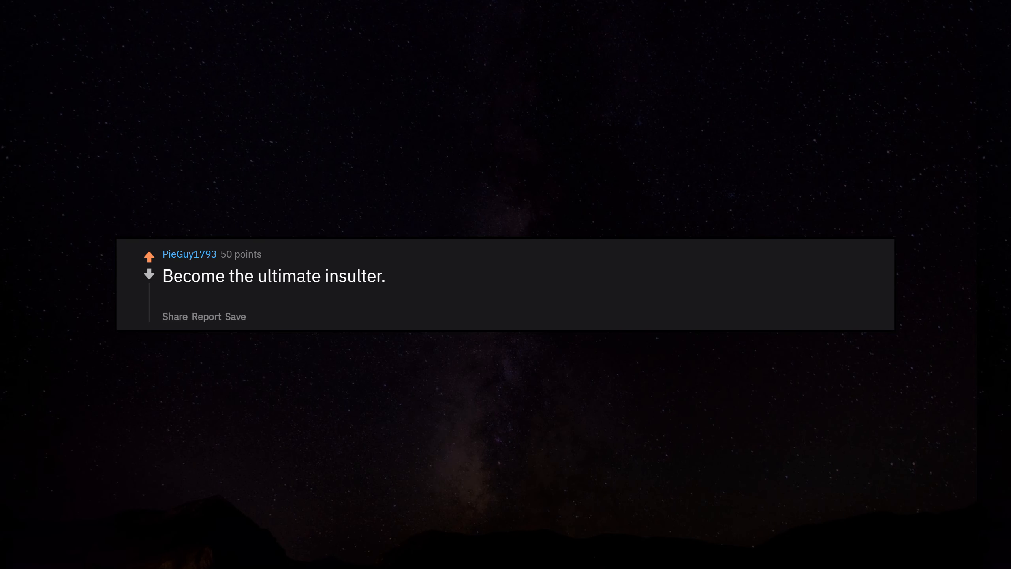
type("I use my omnipresence to know everyone's weakness,")
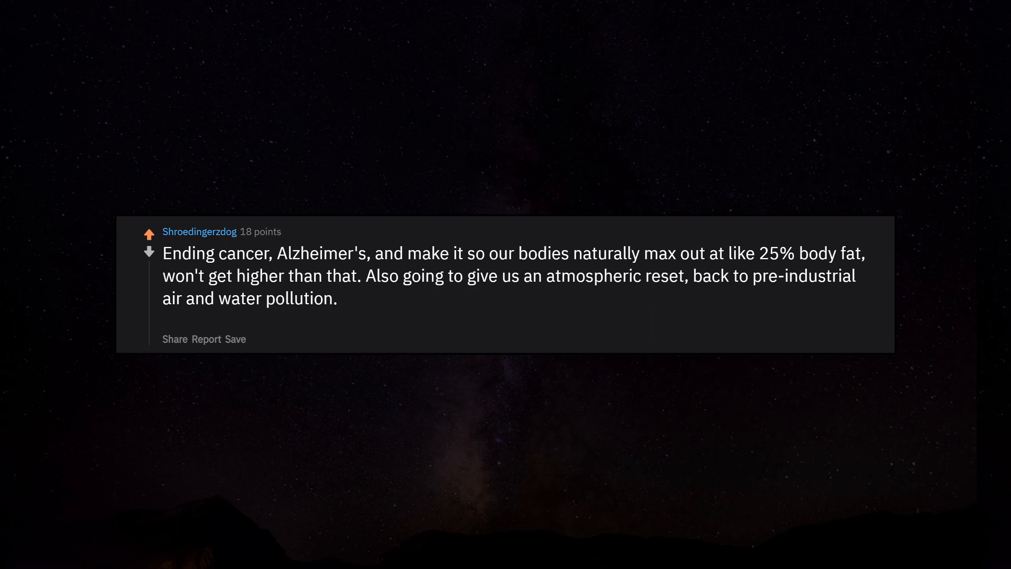
type("Make it so people are comfortable in their own bodies,")
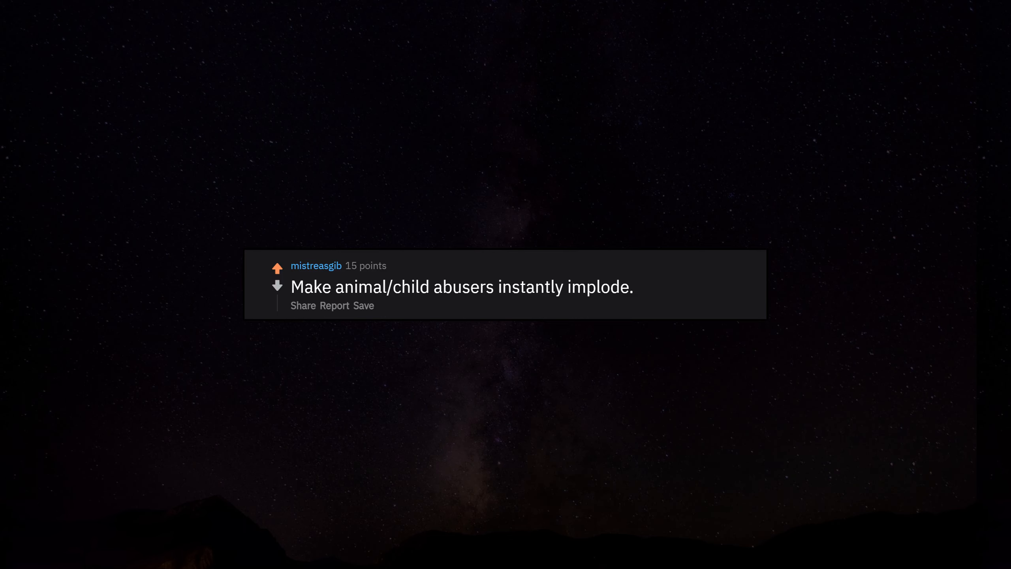
type("Poof,")
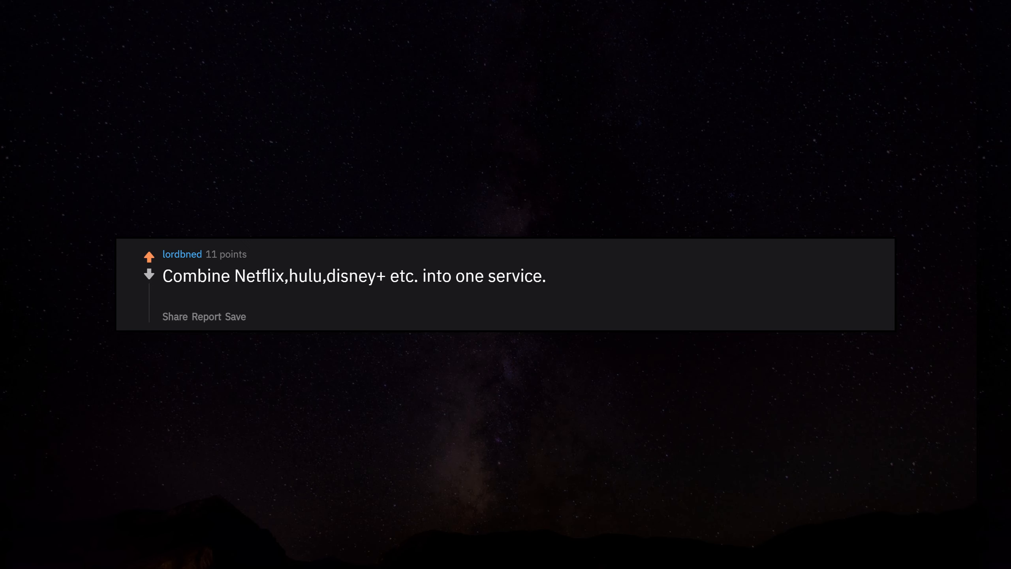
type("U r right my child,")
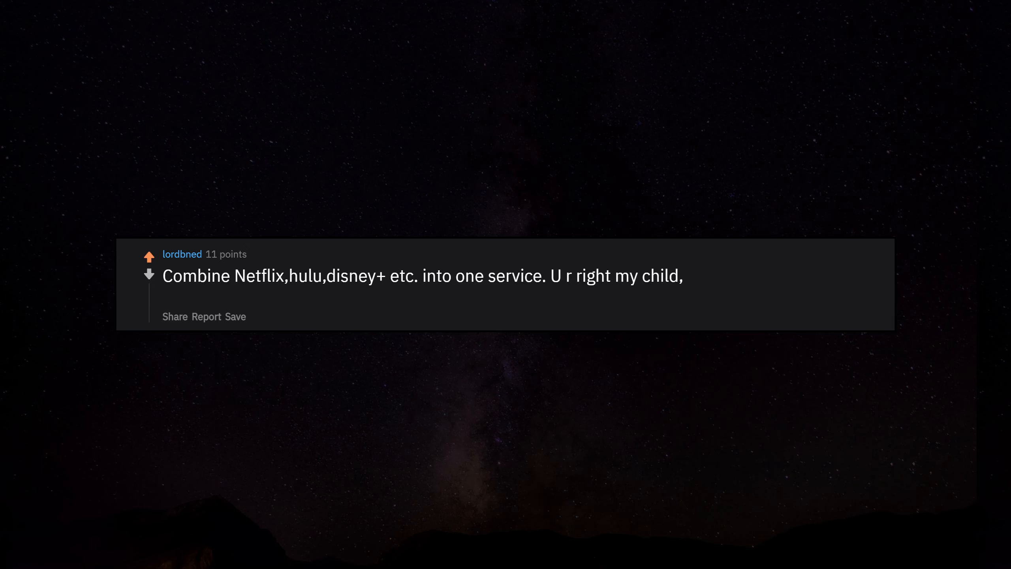